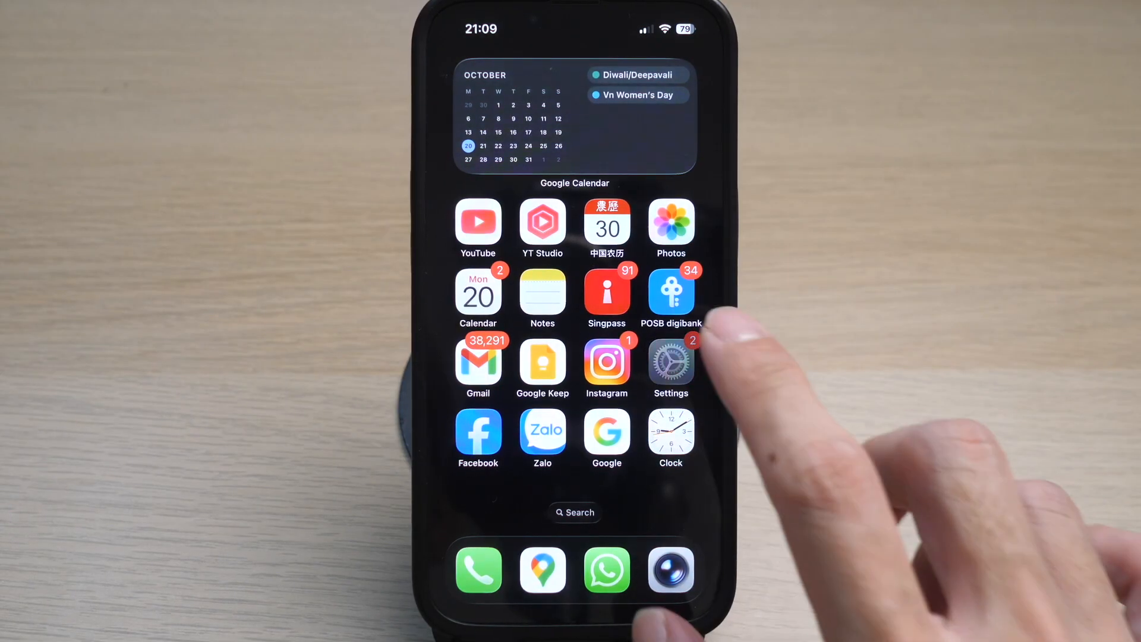
Open Settings and go to the Apps list, showing Messages among the M apps
{"action": "left_click", "coordinate": [670, 362]}
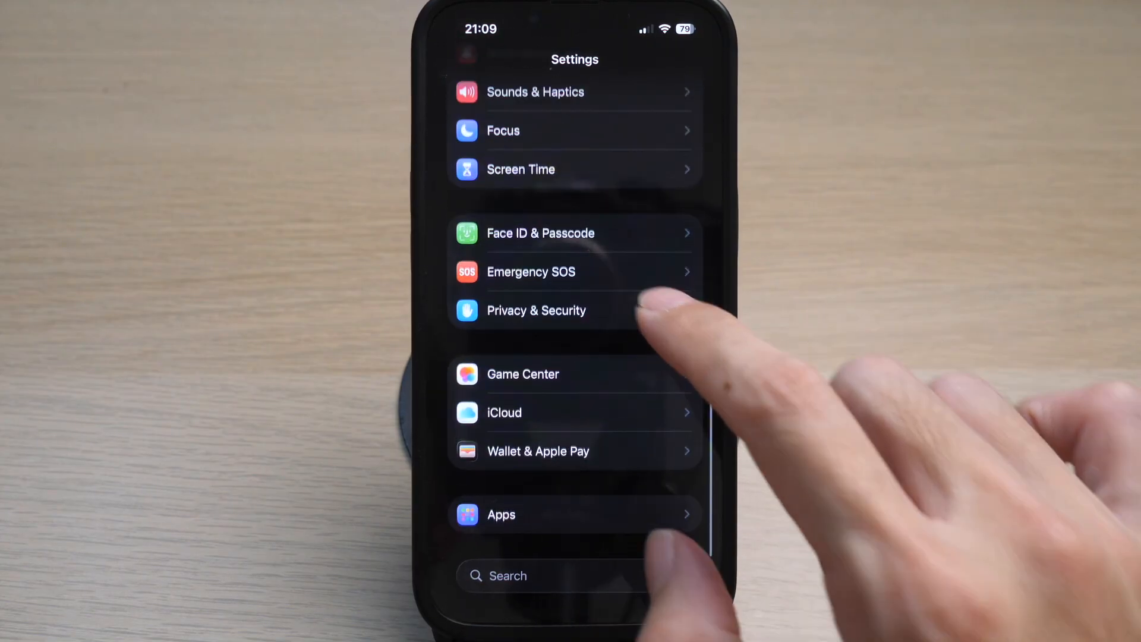
{"action": "left_click", "coordinate": [500, 515]}
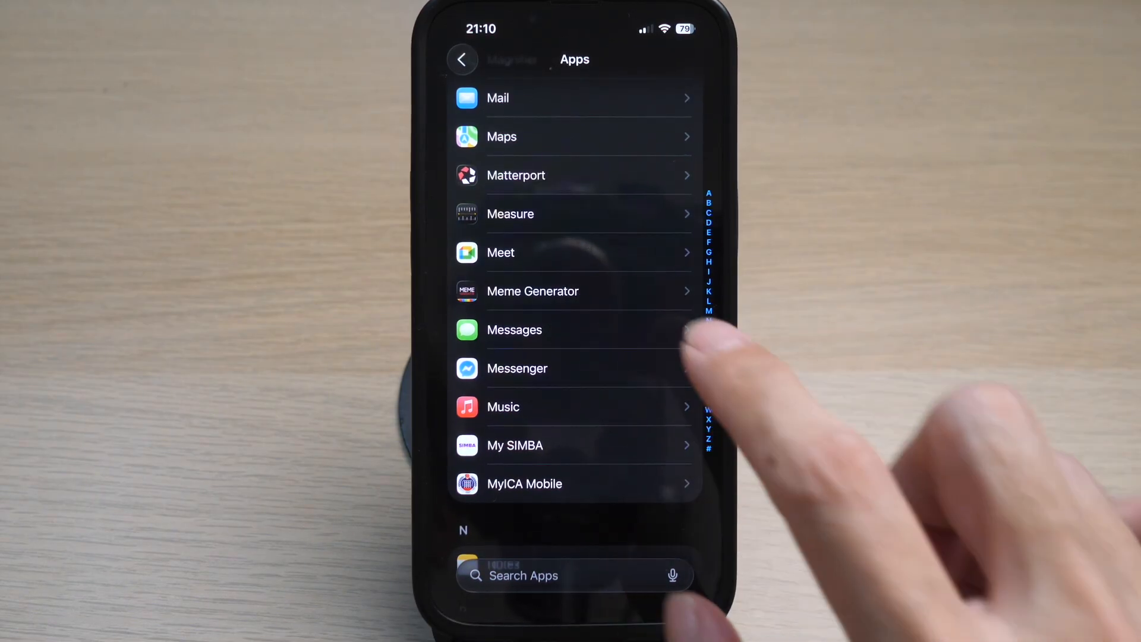
In Messages settings, switch iMessage off and back on so it awaits activation
{"action": "left_click", "coordinate": [515, 330]}
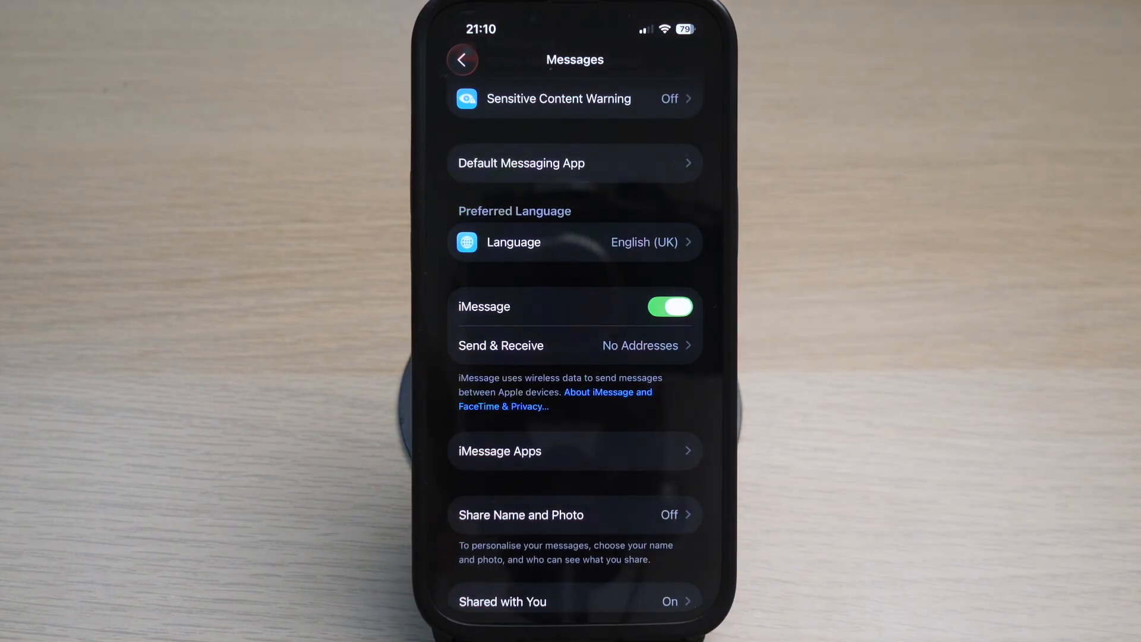
{"action": "left_click", "coordinate": [668, 307]}
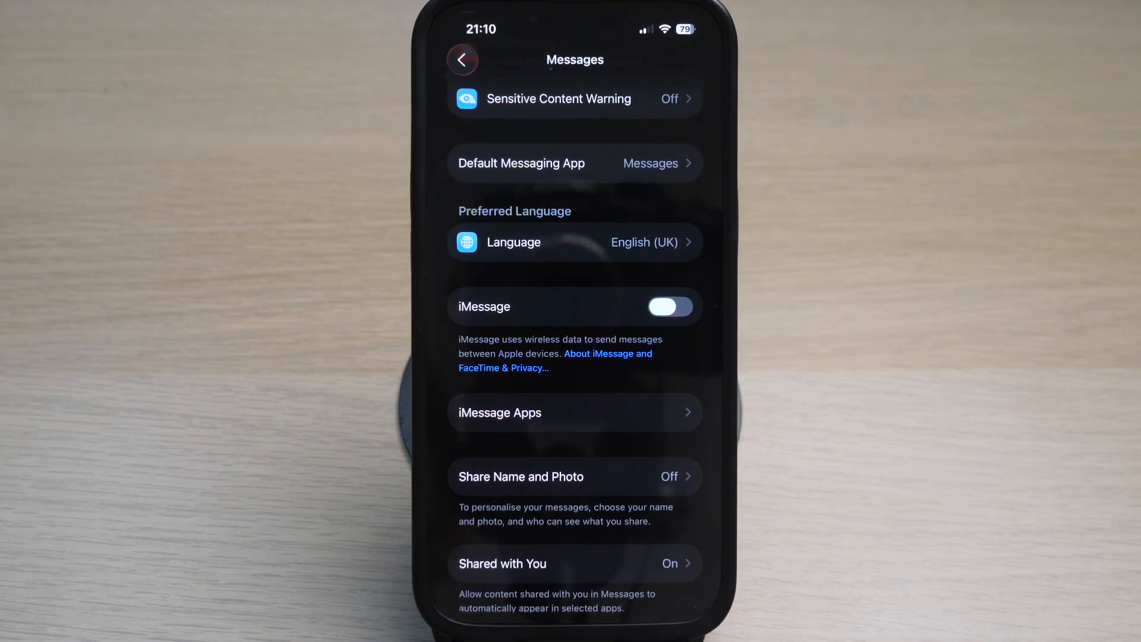
{"action": "left_click", "coordinate": [668, 306]}
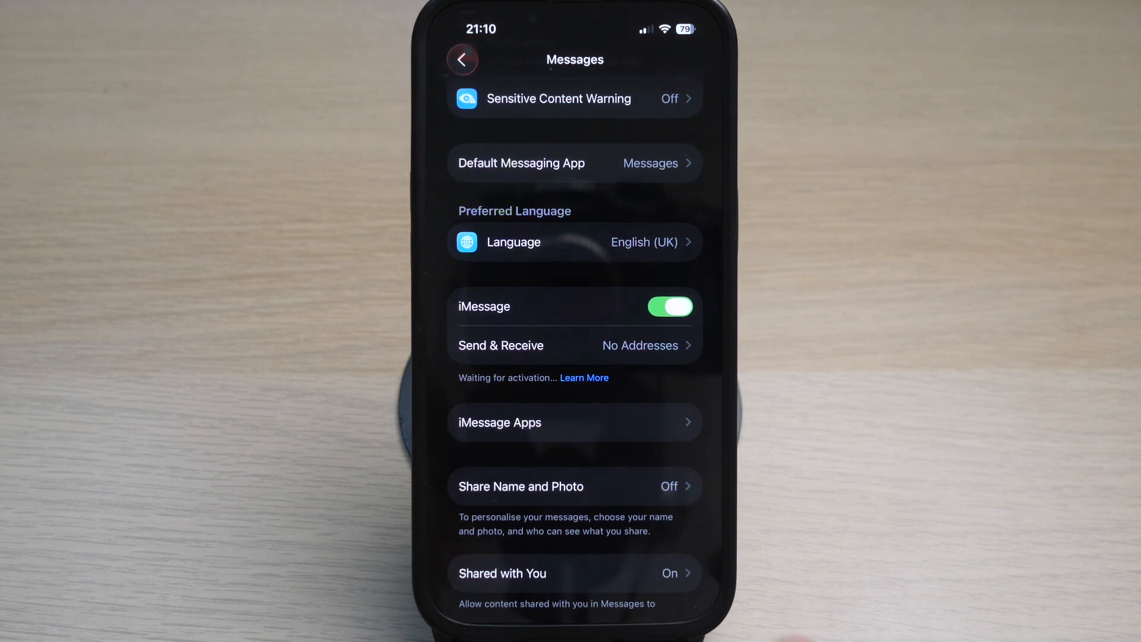
Turn on Send as Text Message in the Messages settings
{"action": "scroll", "scroll_direction": "down", "scroll_amount": 3}
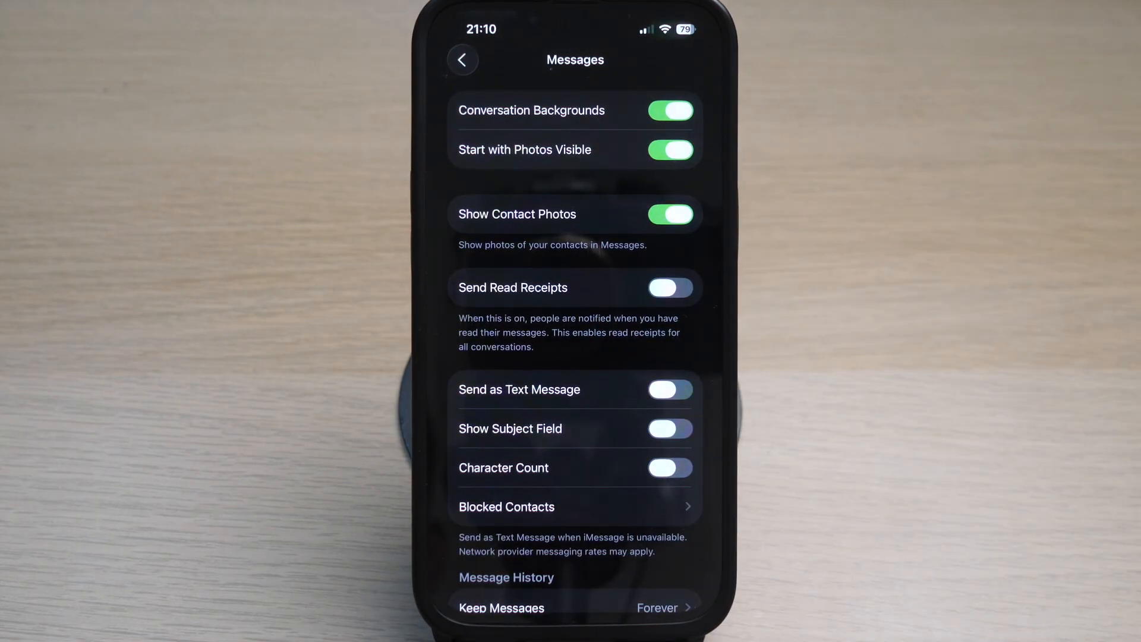
{"action": "left_click", "coordinate": [669, 389]}
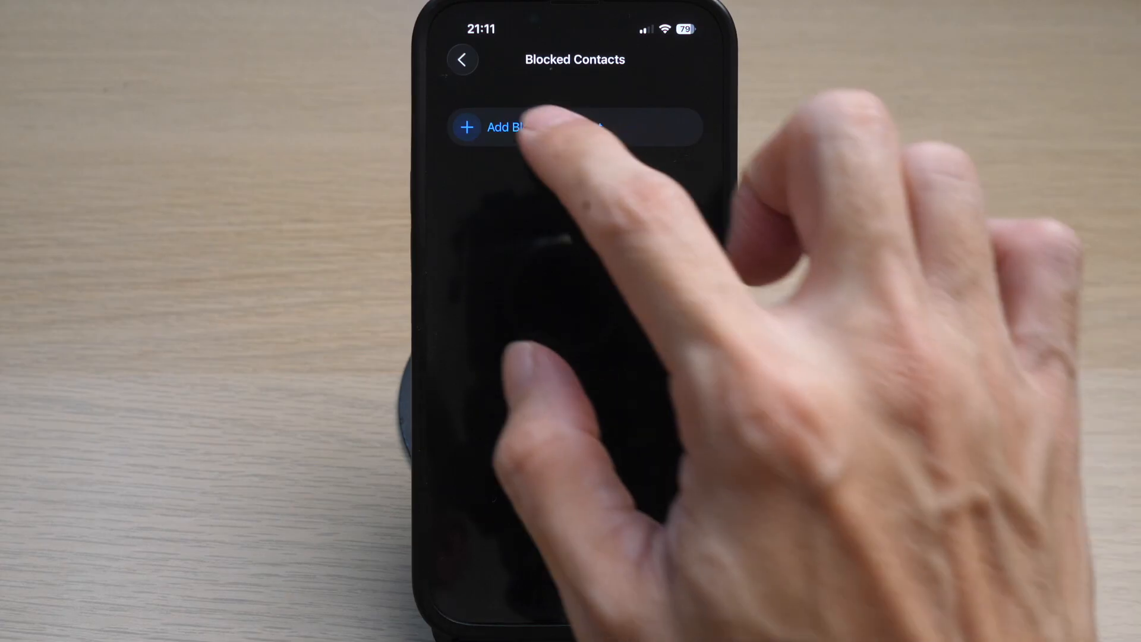
Review the Messages Blocked Contacts list, which shows no blocked entries
{"action": "left_click", "coordinate": [462, 60]}
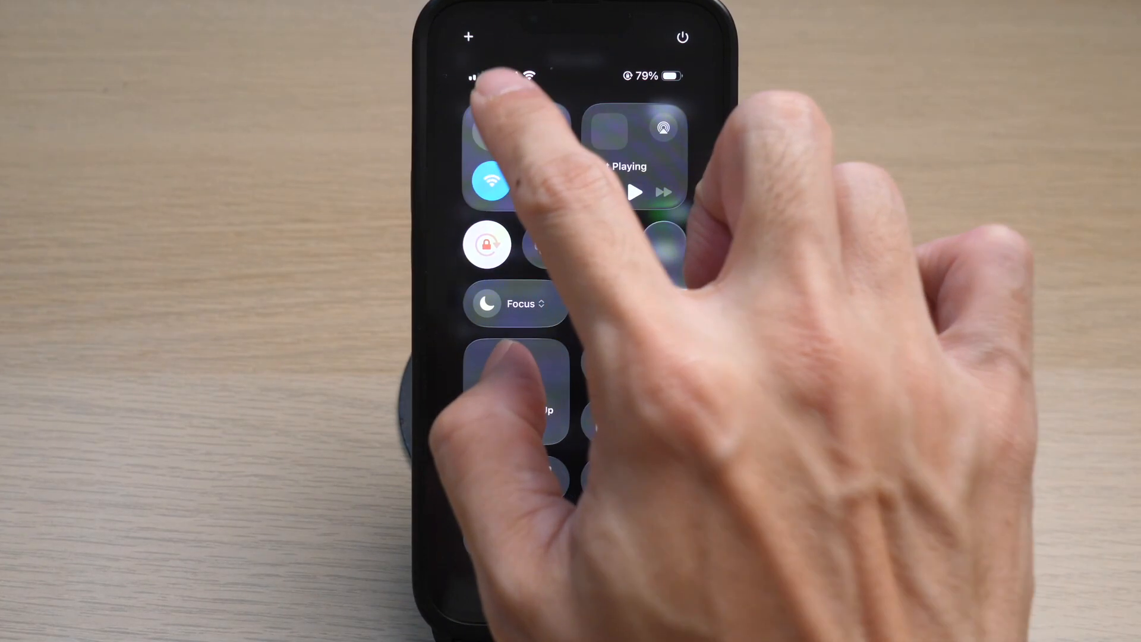
Toggle Airplane Mode on and then off in Control Center to restore Wi-Fi and cellular
{"action": "left_click", "coordinate": [492, 132]}
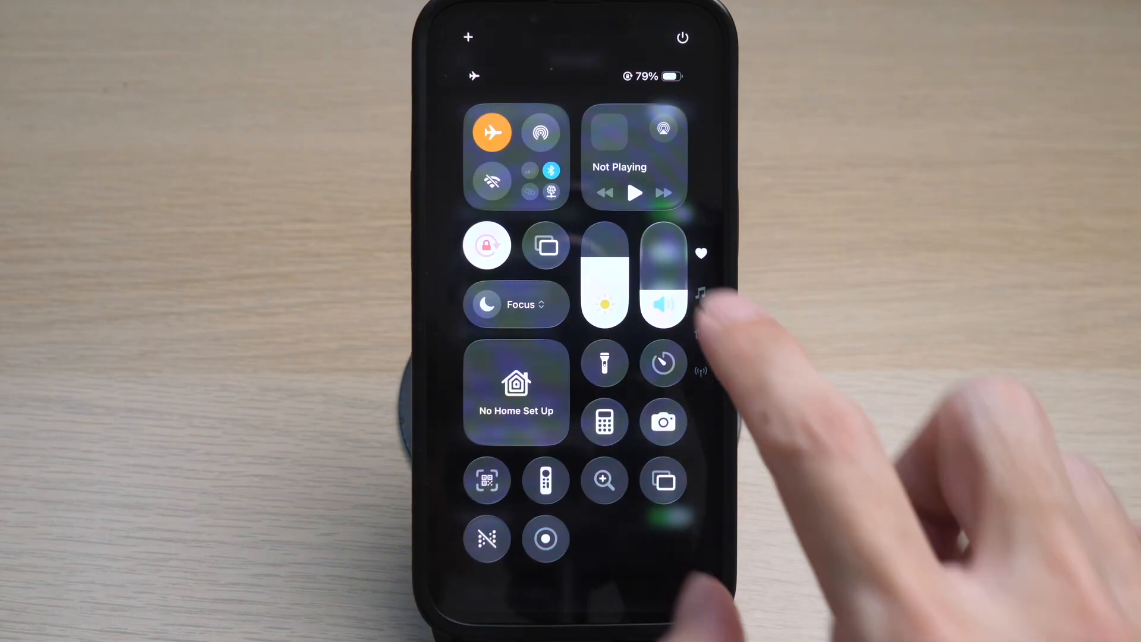
{"action": "left_click", "coordinate": [492, 132]}
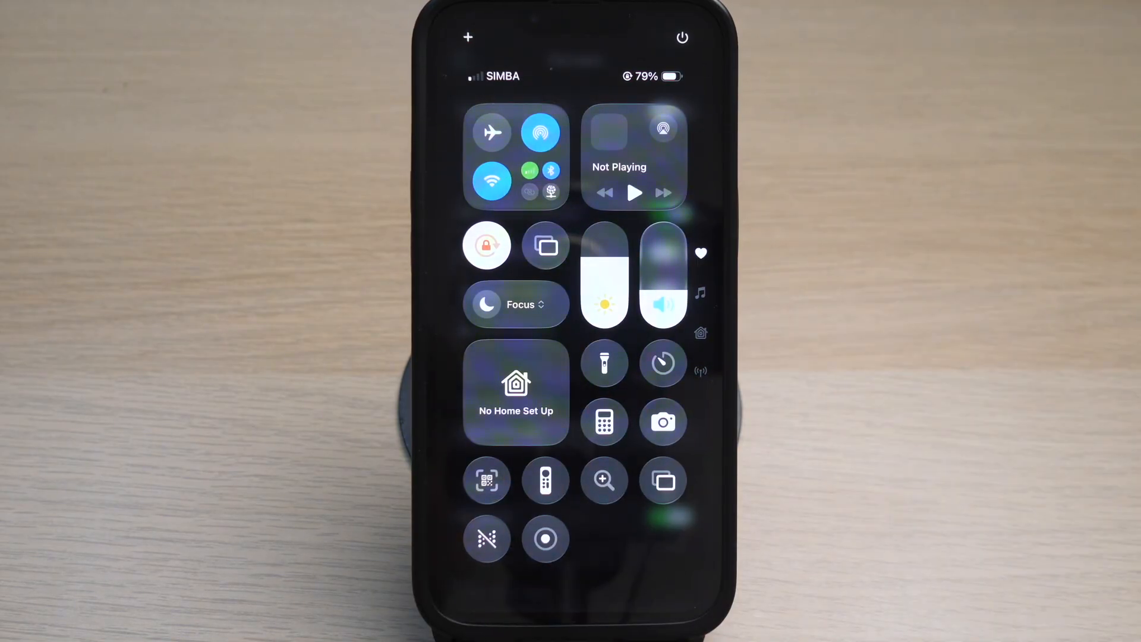